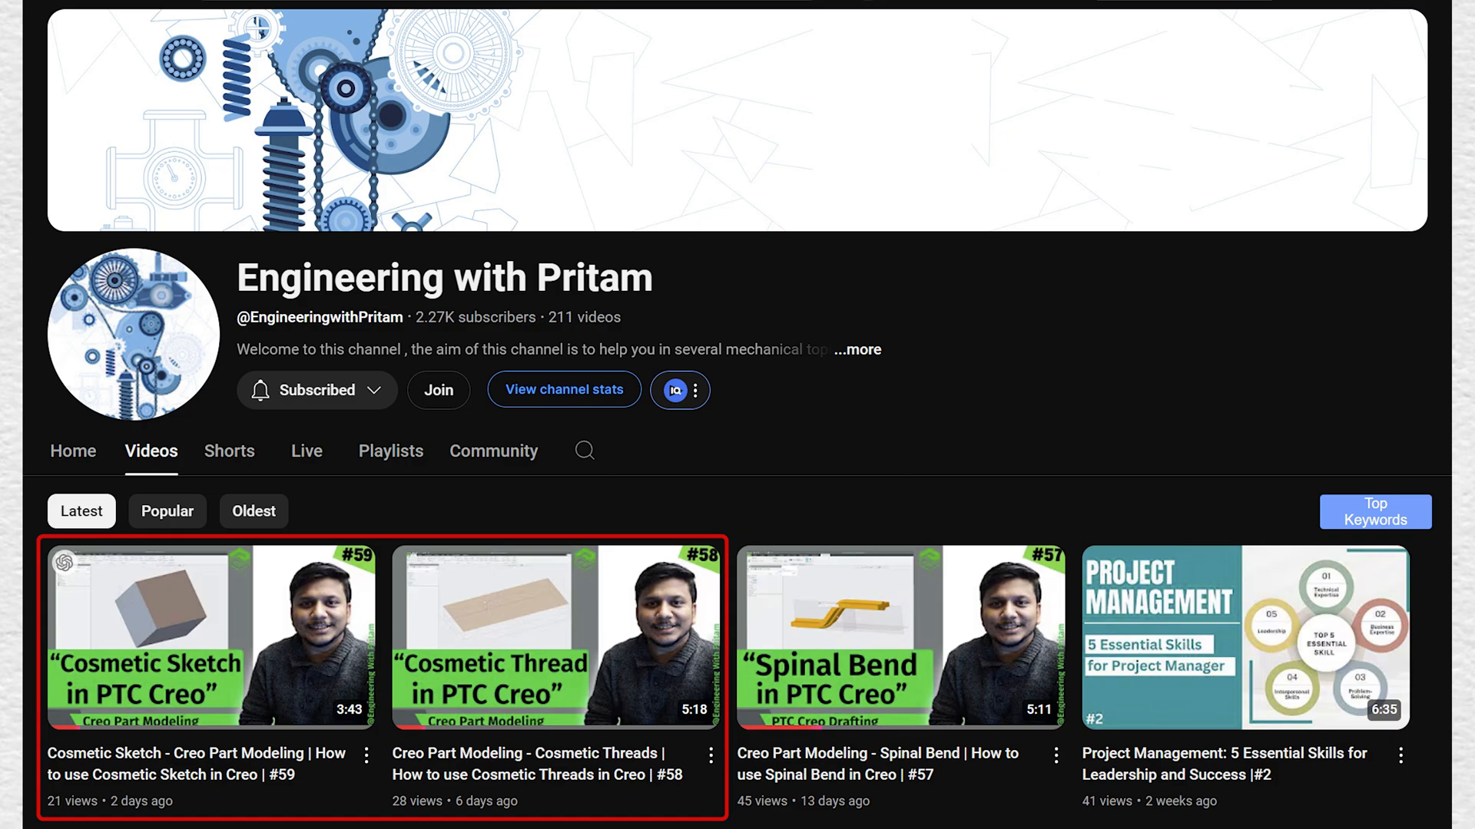
- Leave the YouTube channel's video list for Creo with the XYZ_TEMPLATE part showing
click(553, 637)
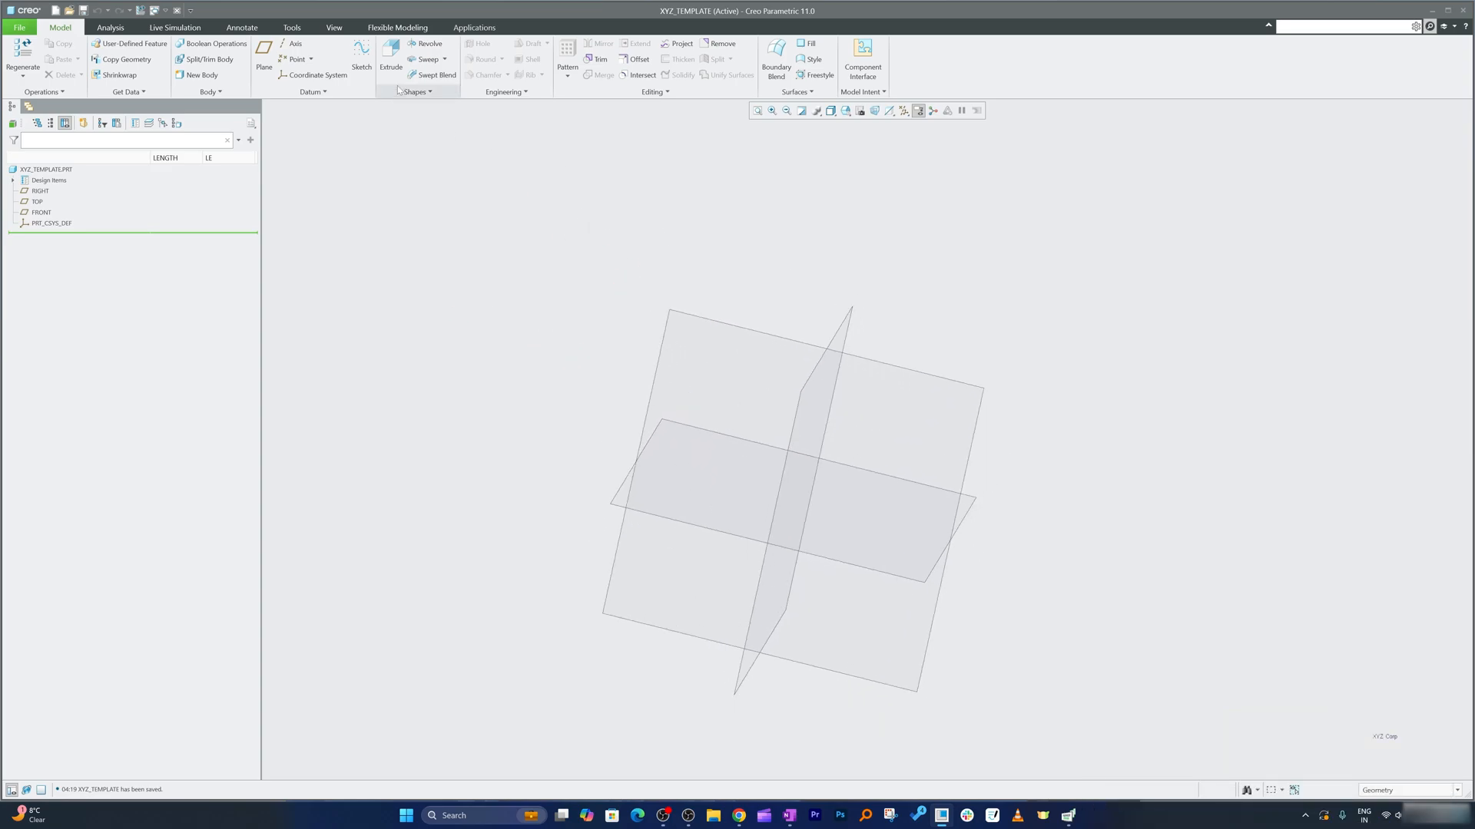
- Extrude a solid block 200 deep from a spline-topped section sketched on FRONT
click(390, 59)
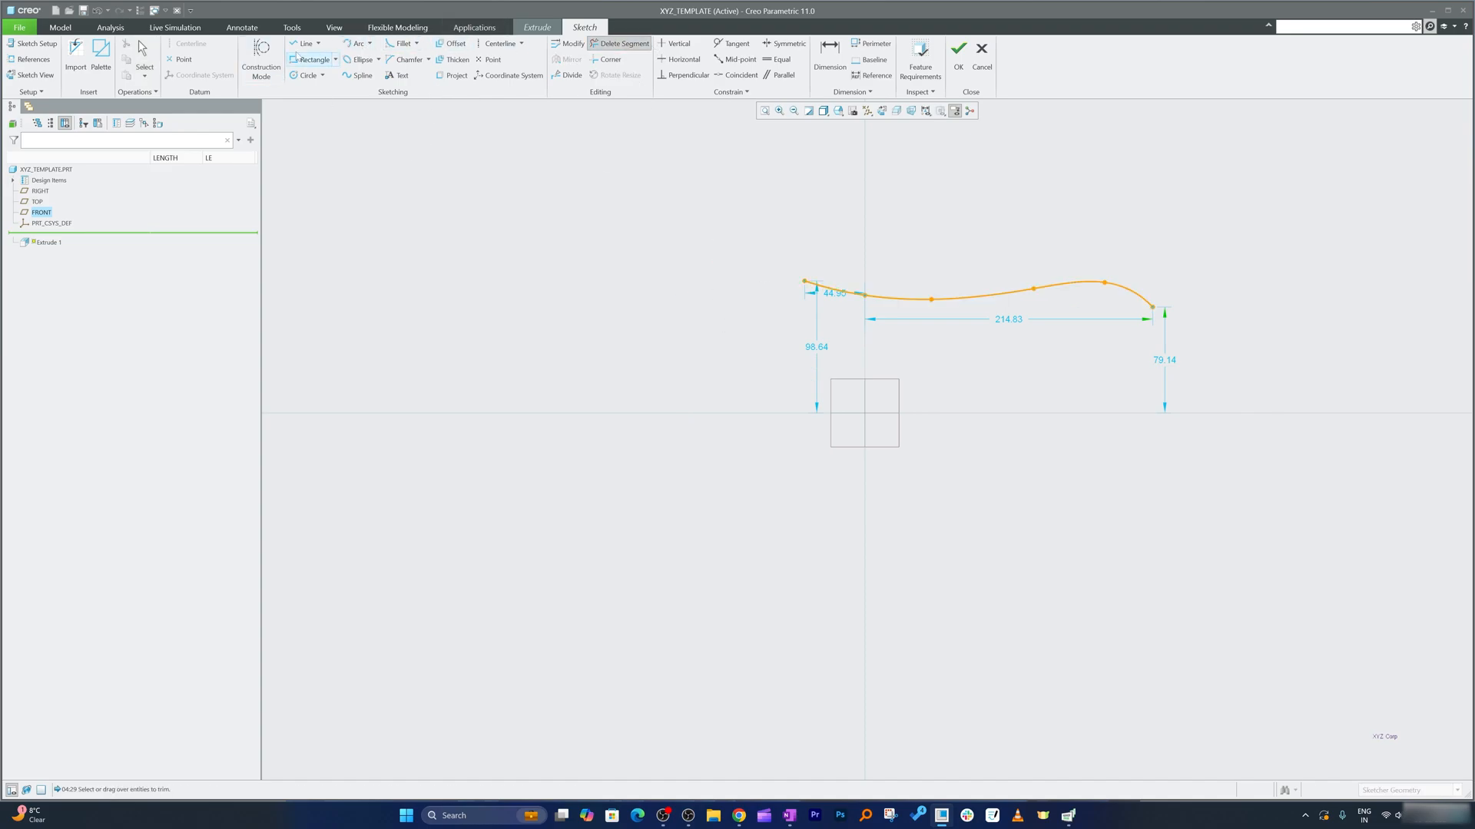
click(305, 43)
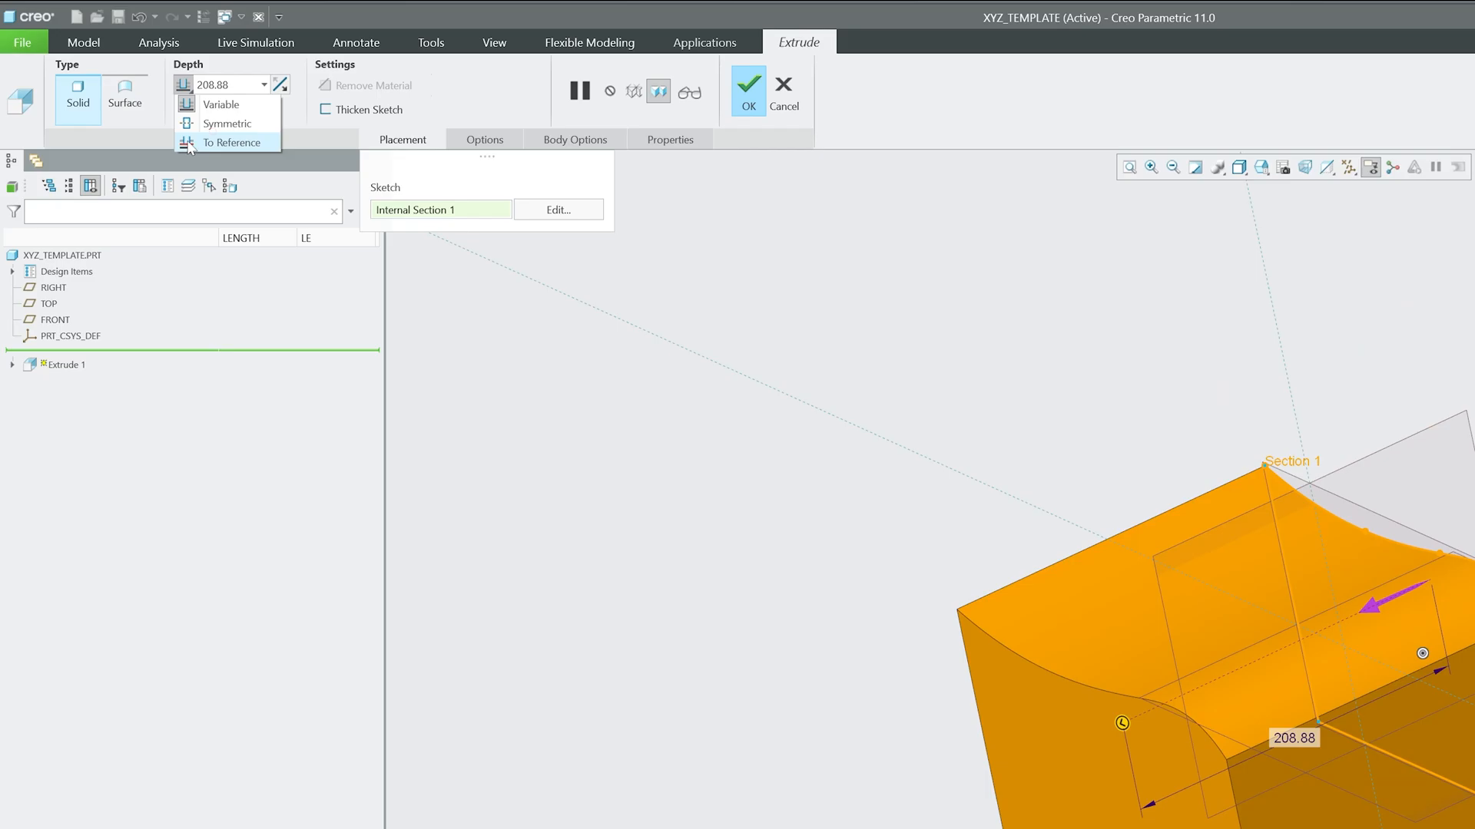
click(225, 123)
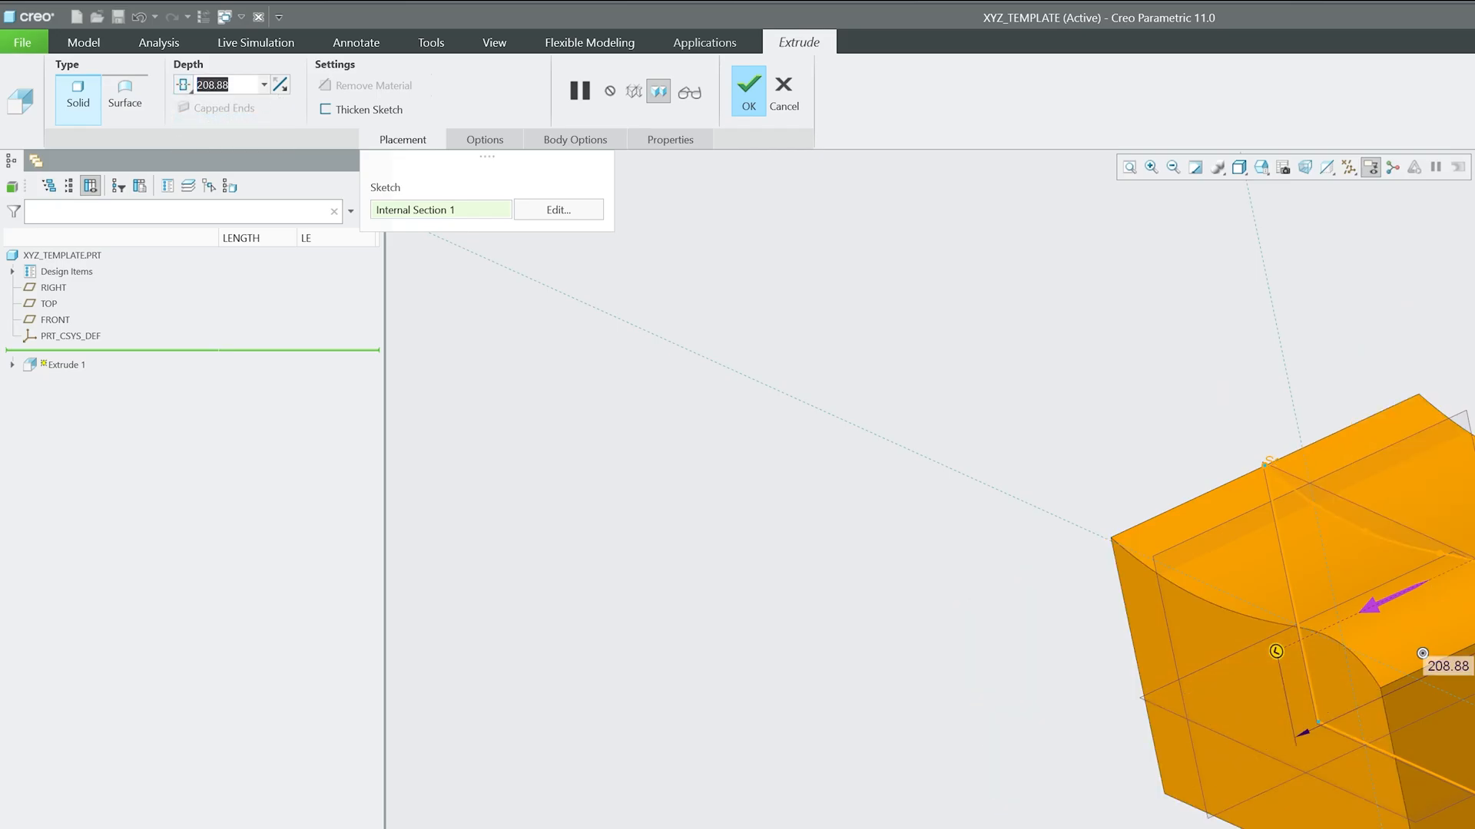
text(200.00)
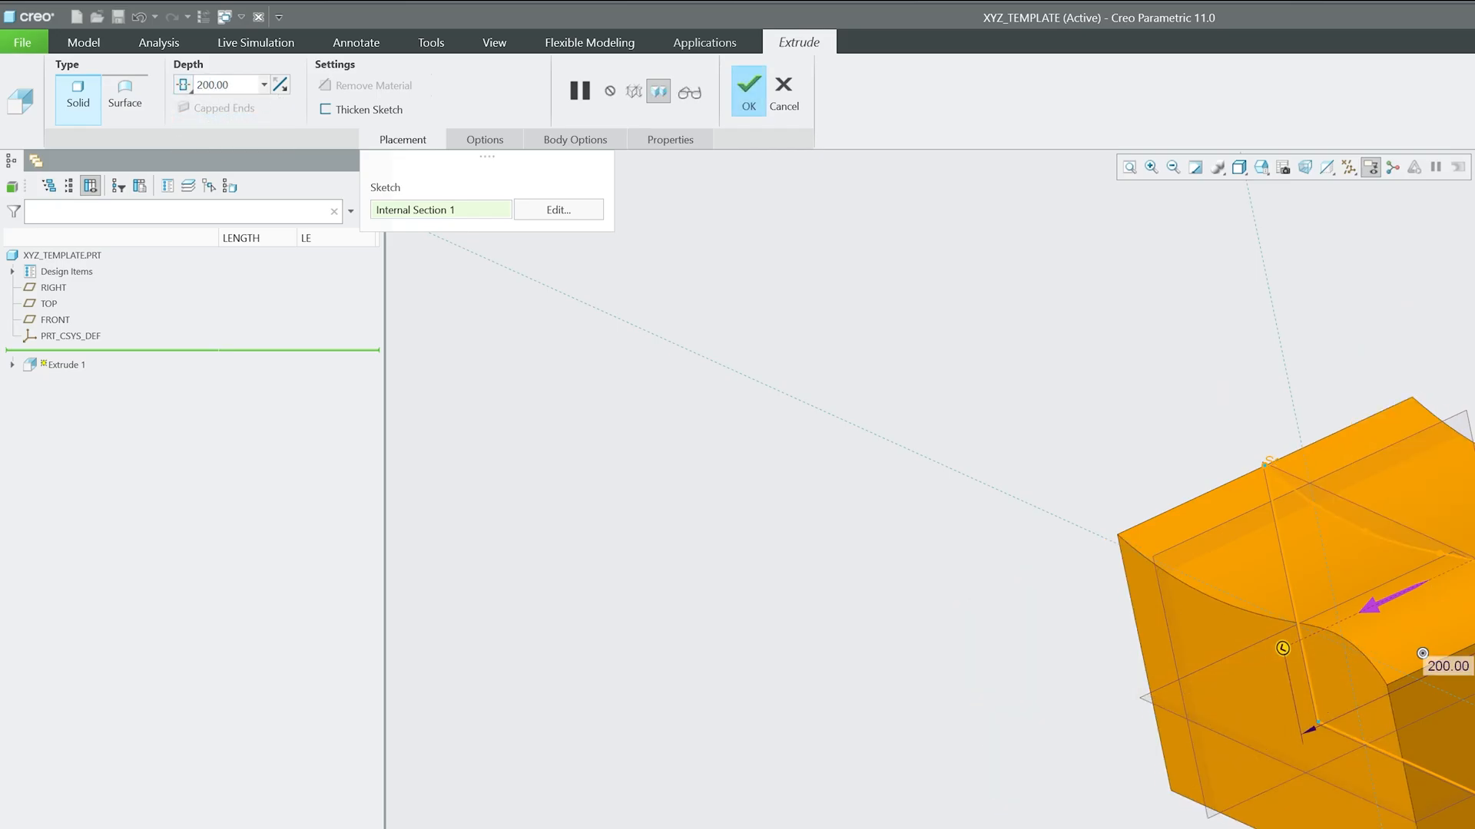
click(747, 92)
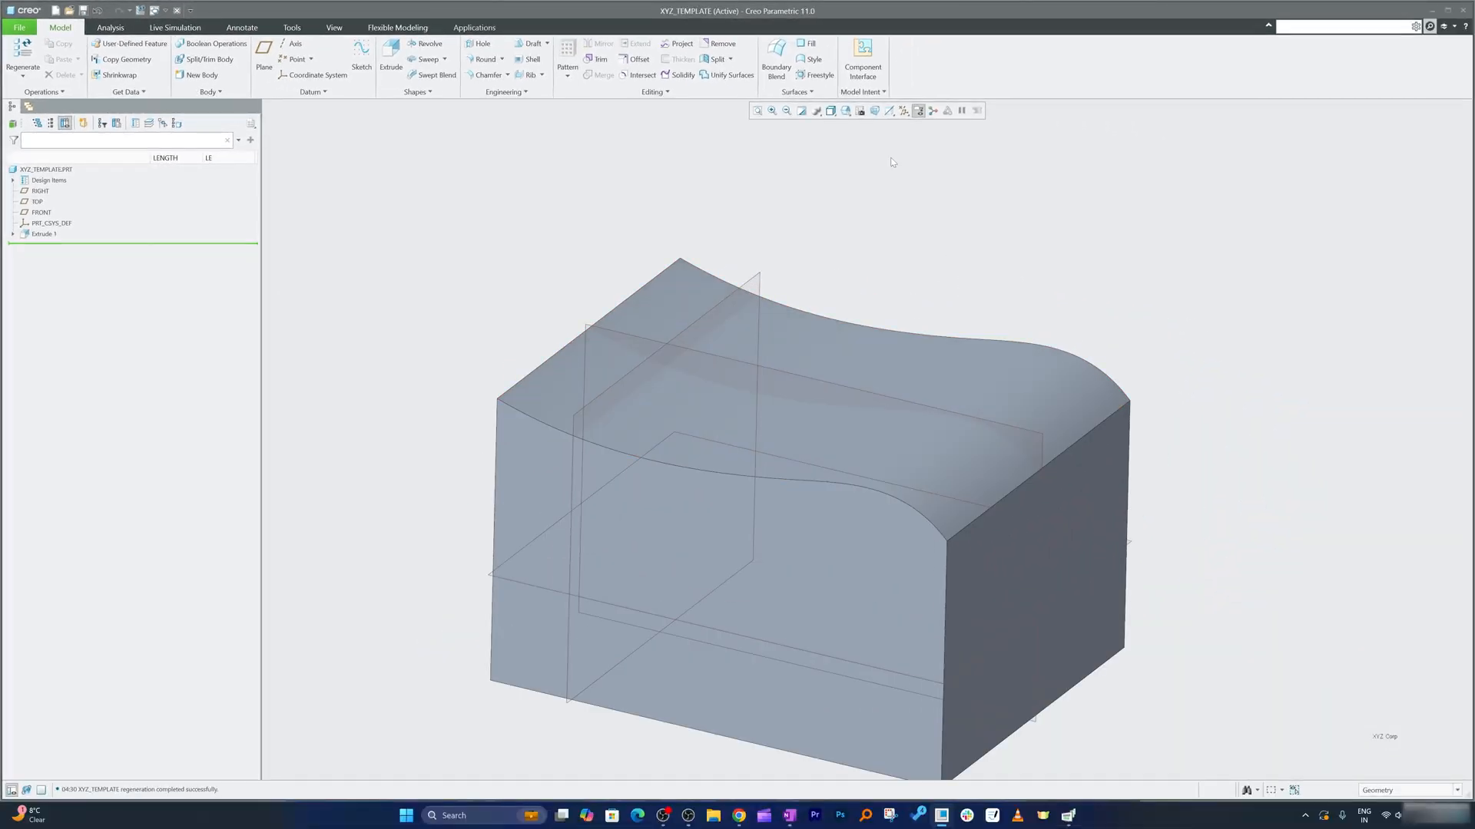
- Add datum plane DTM1 above the curved top and start a Cosmetic Groove feature
drag(889, 162, 864, 434)
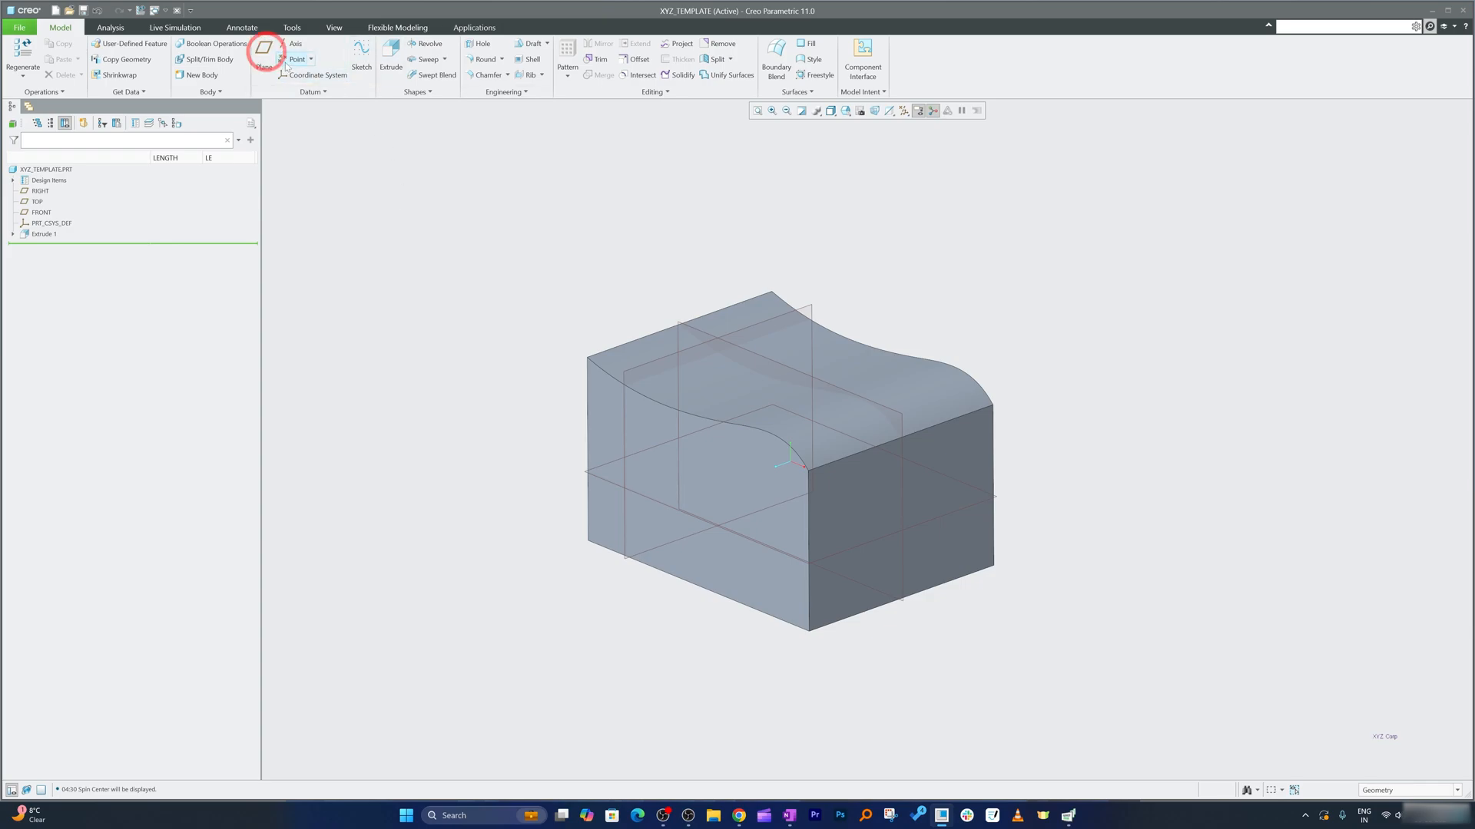
click(264, 54)
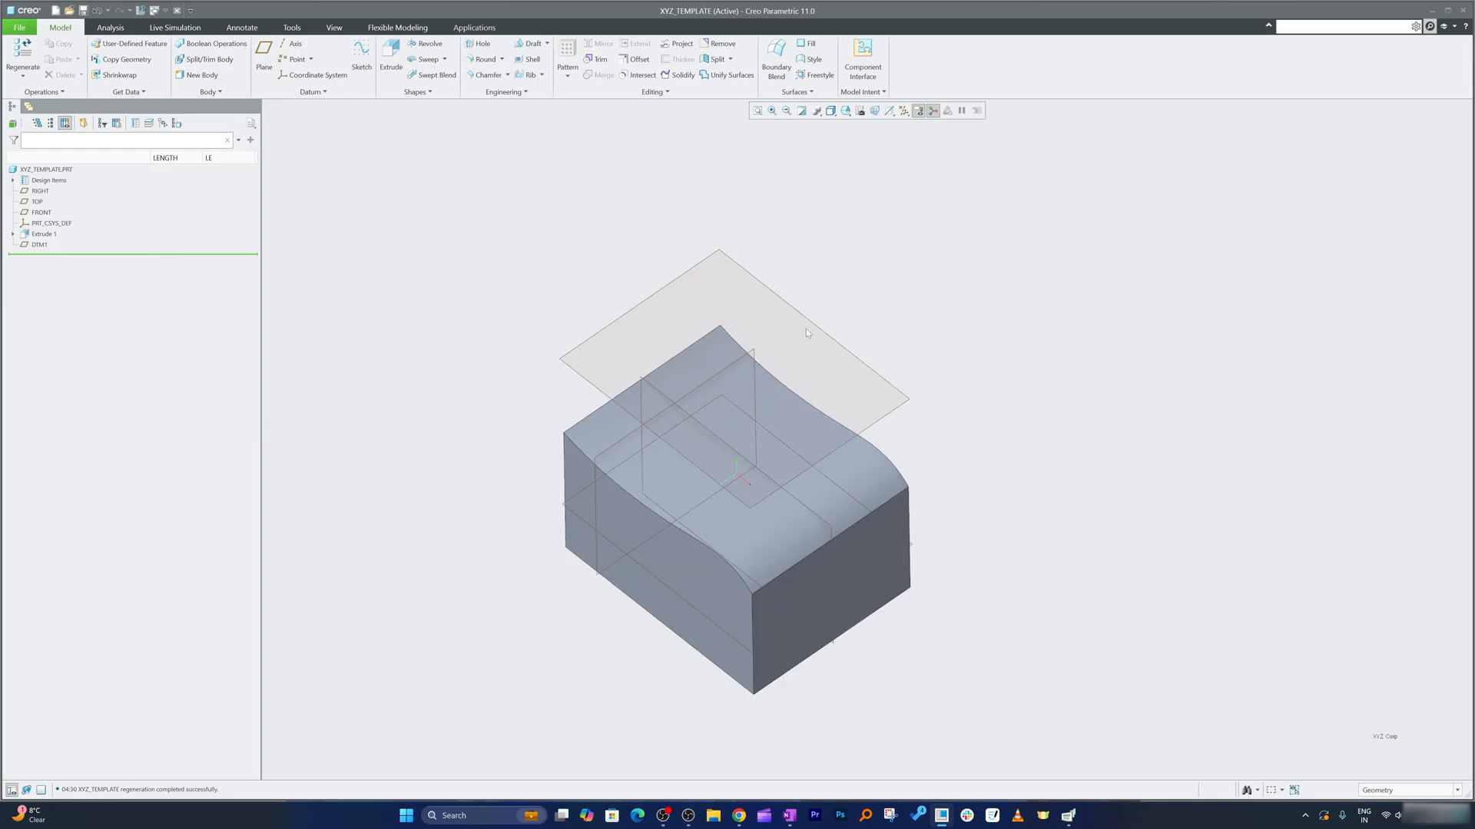
mouse_move(701, 169)
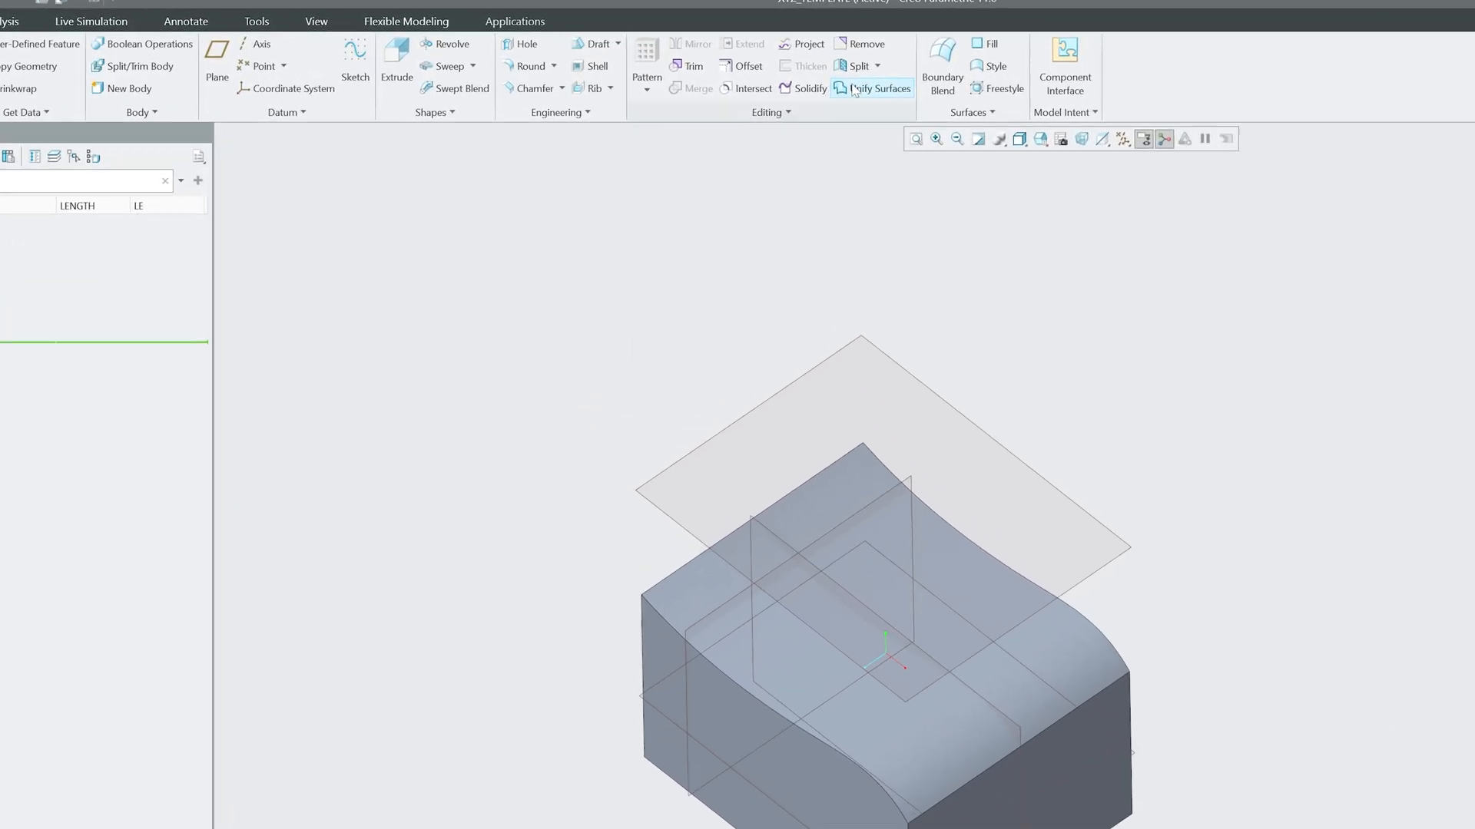
click(610, 131)
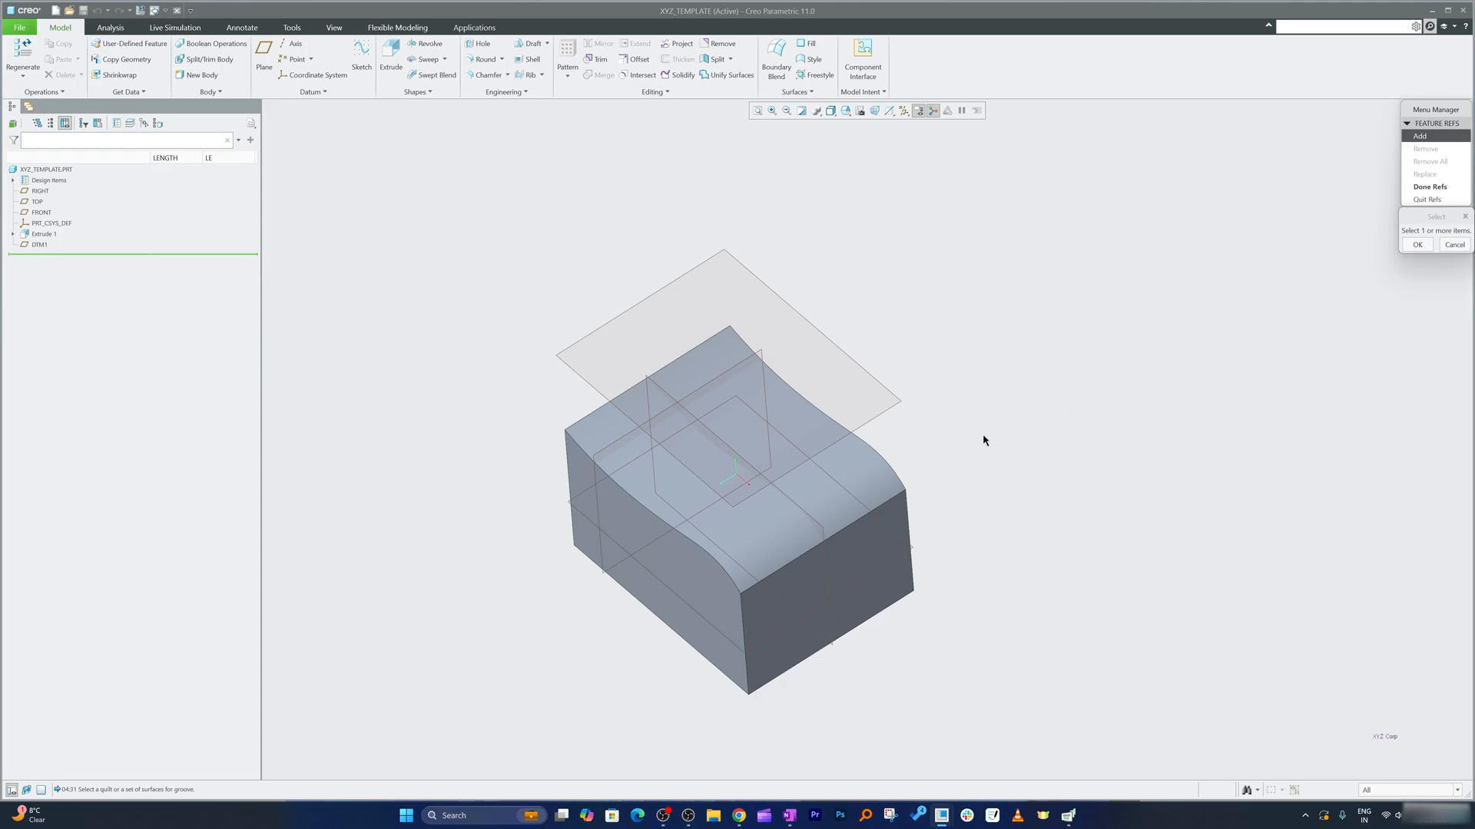
- Reference the curved top surface for the groove and set DTM1 as sketching plane in default orientation
click(734, 442)
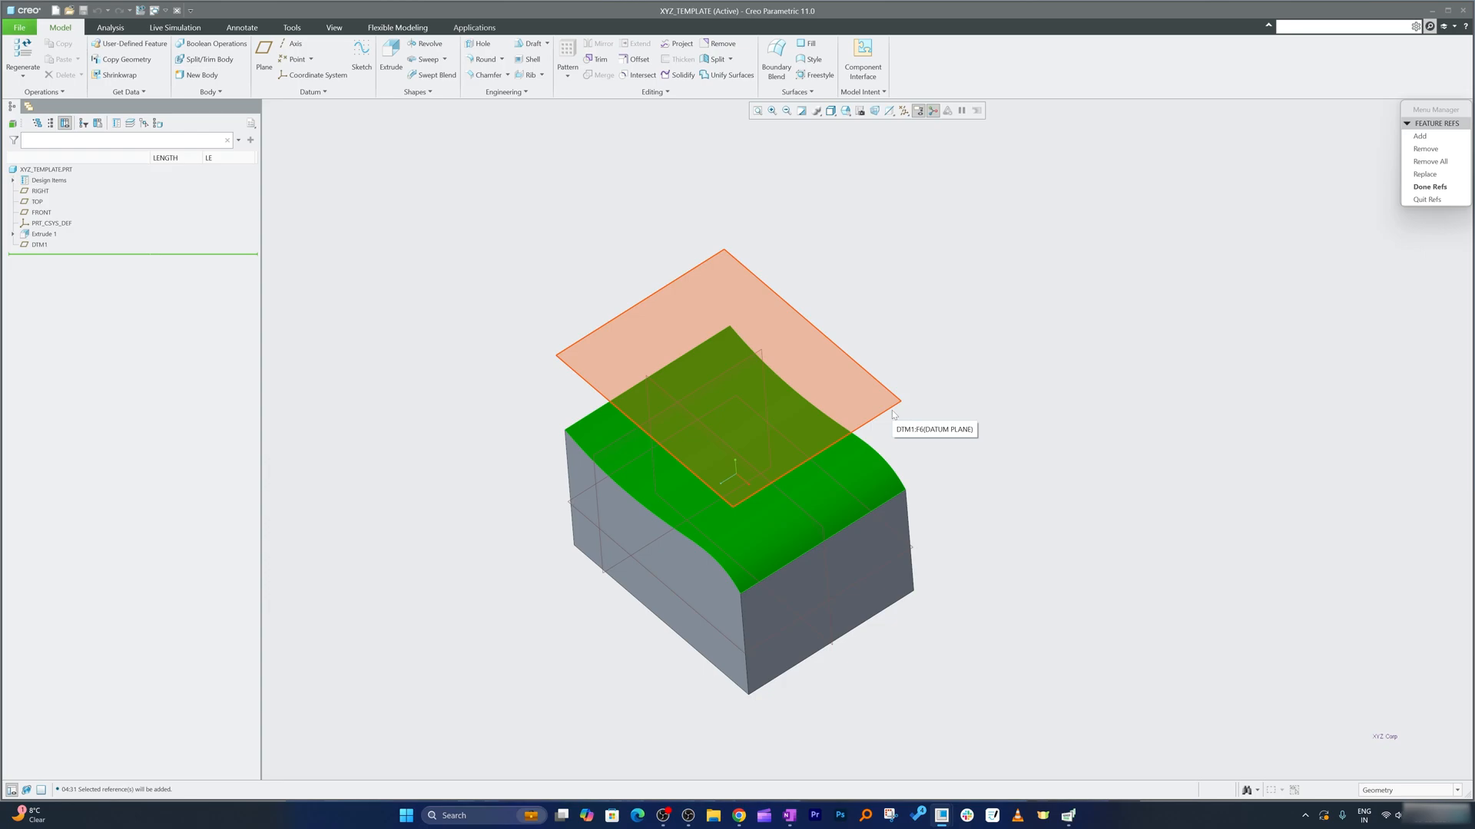
click(824, 527)
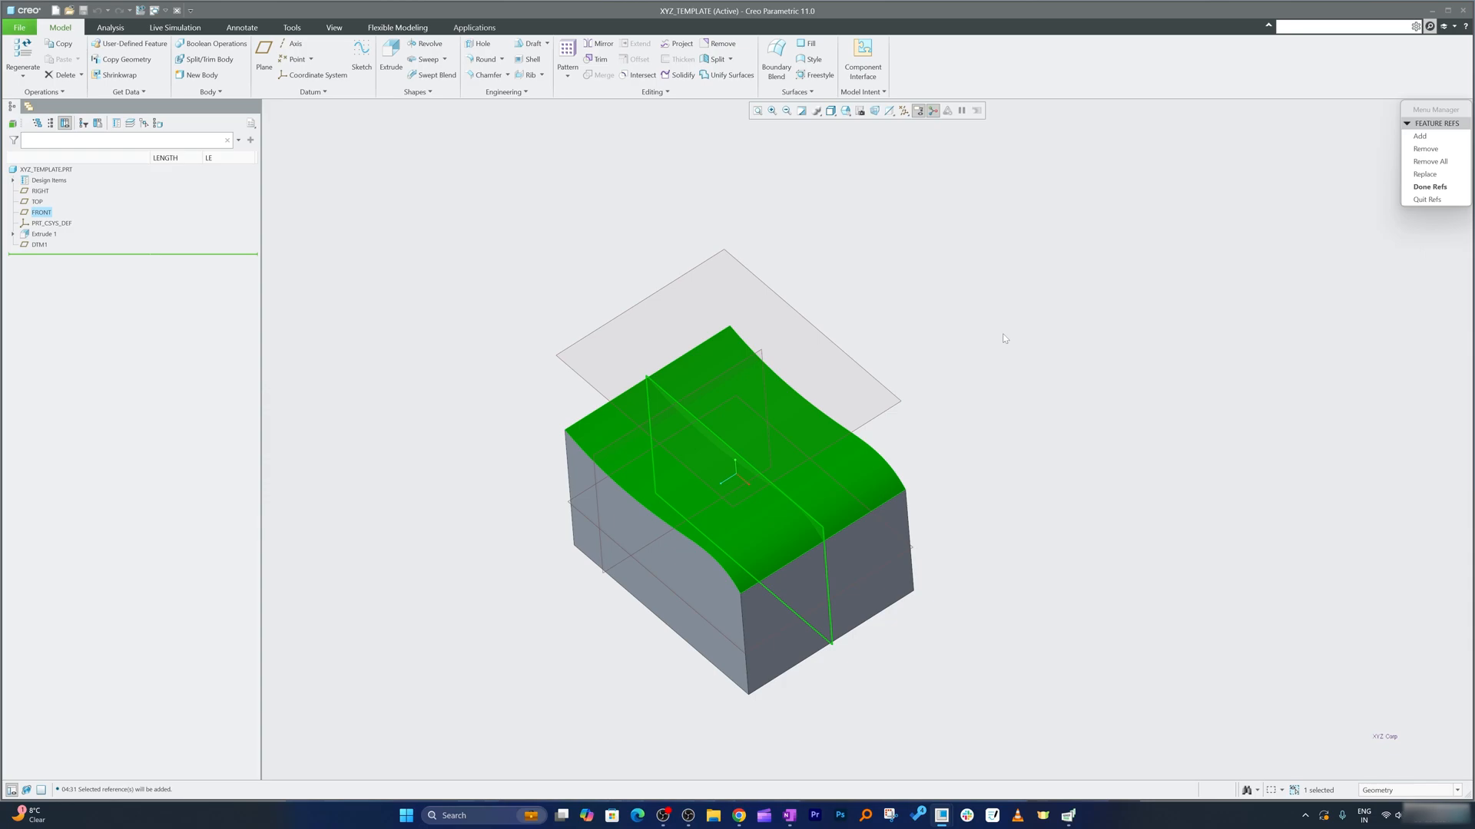
click(1429, 185)
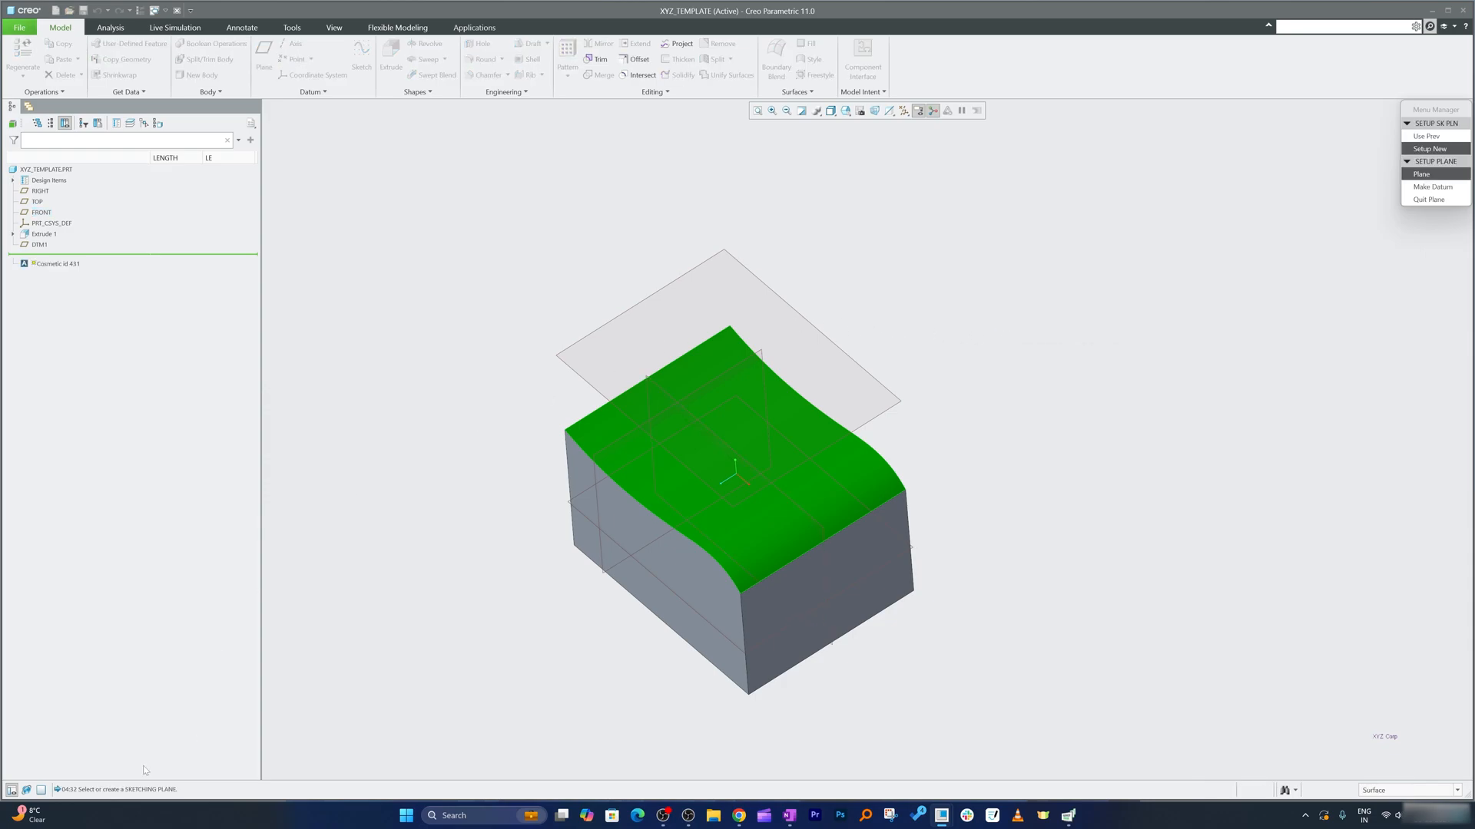
mouse_move(146, 770)
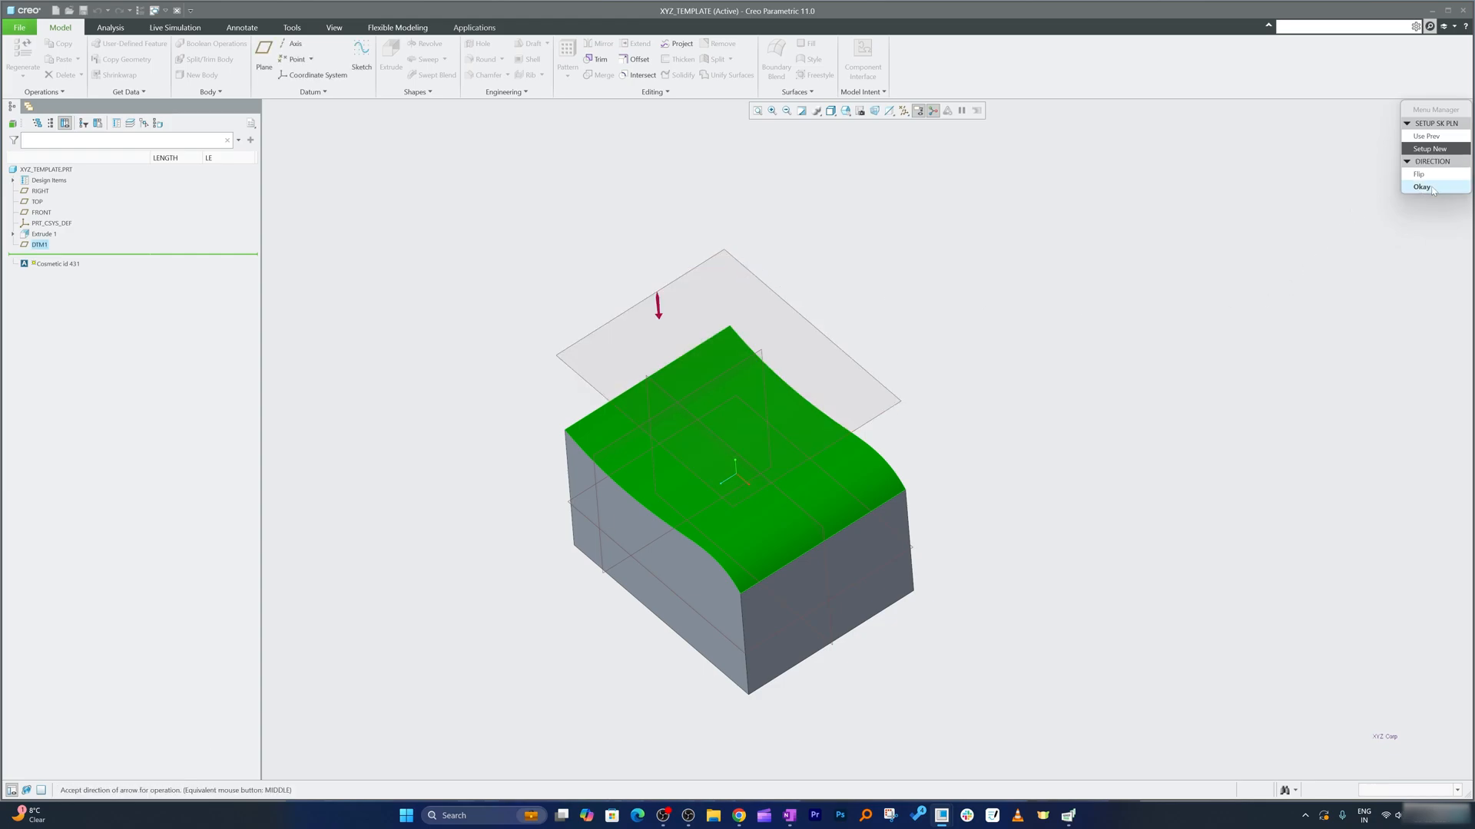
click(1421, 186)
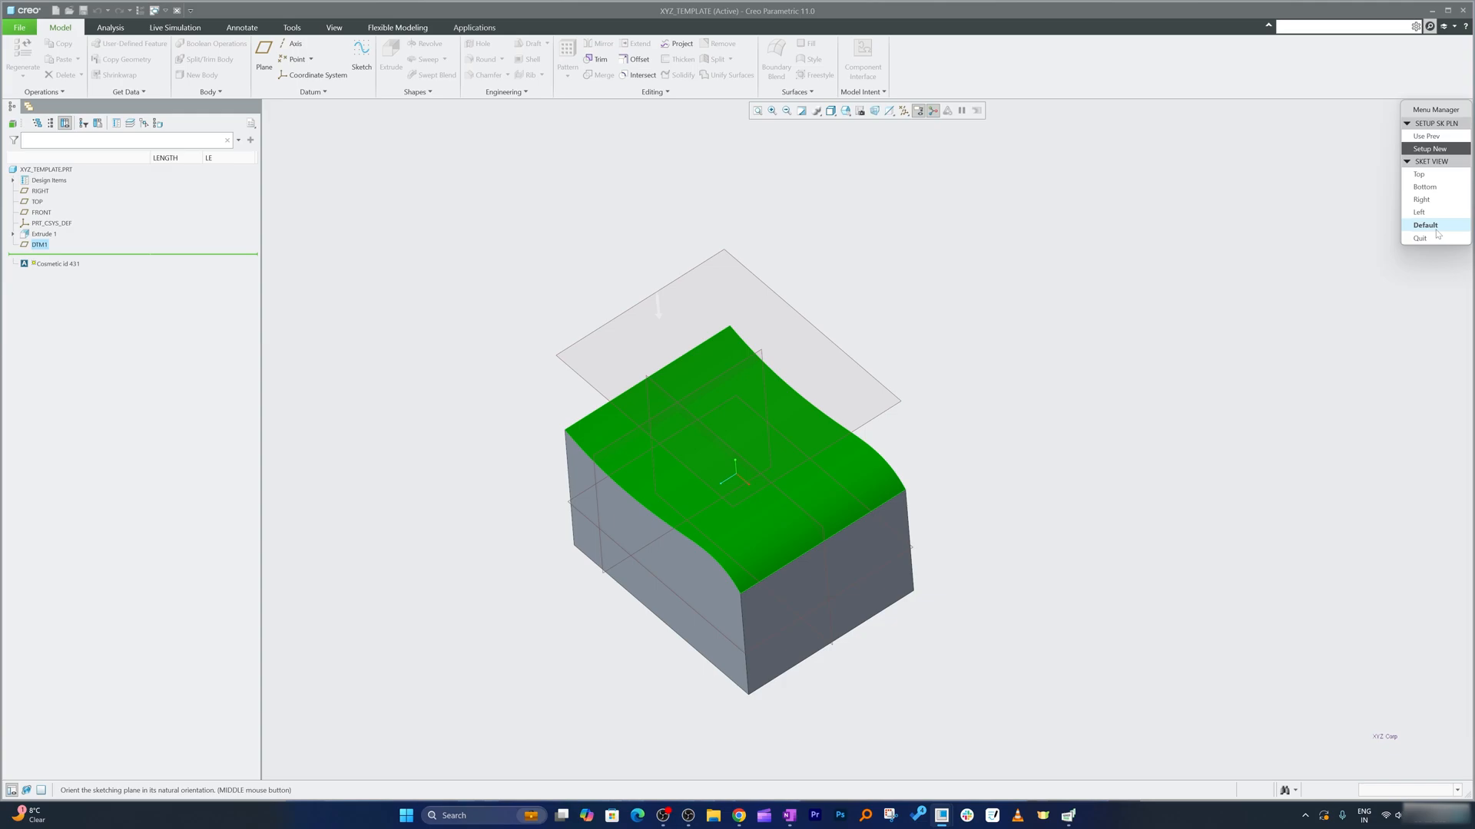
click(1425, 225)
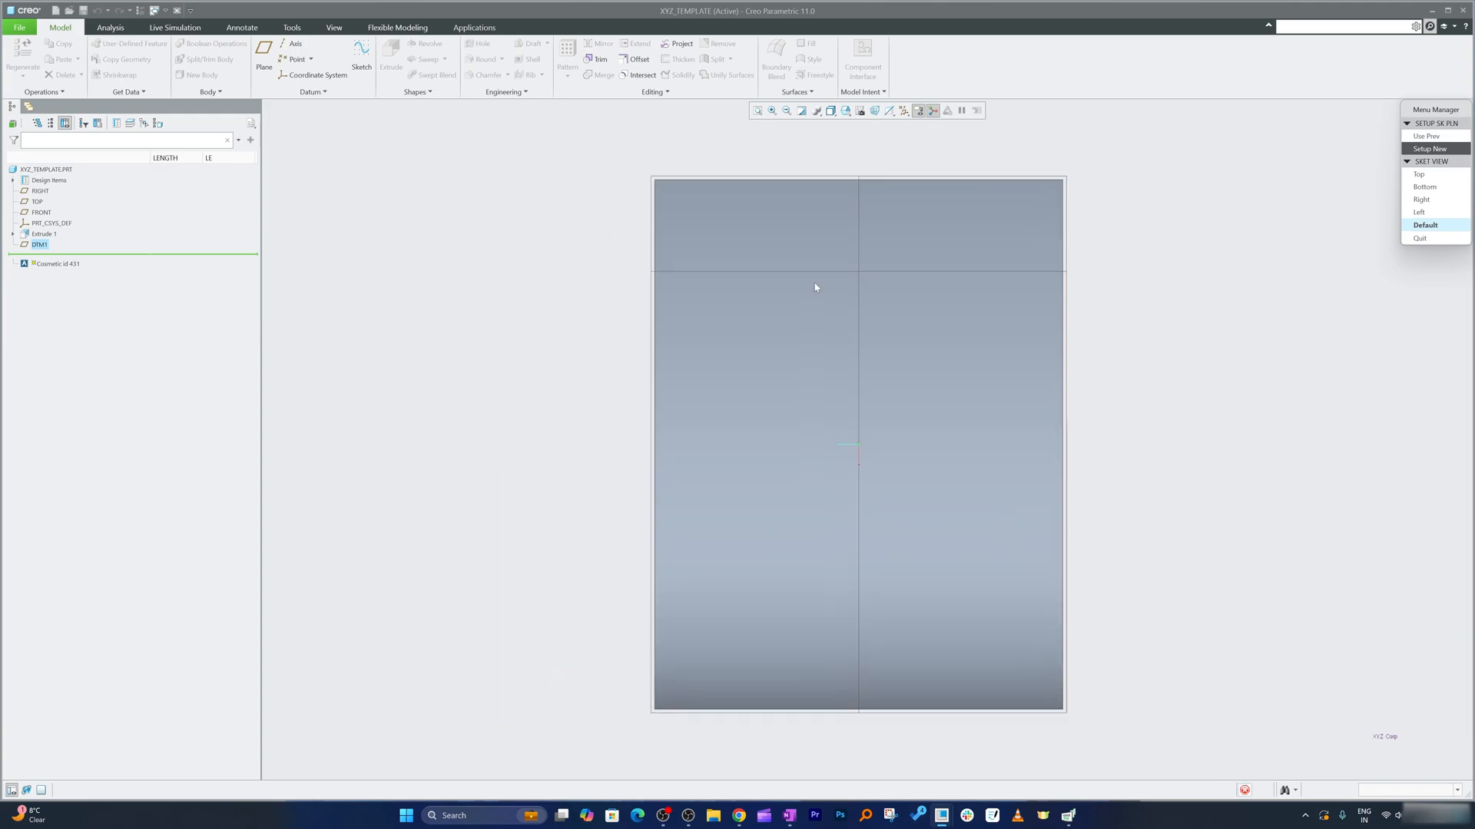
- Sketch a center-and-axis ellipse on DTM1 to complete the cosmetic groove
click(1425, 225)
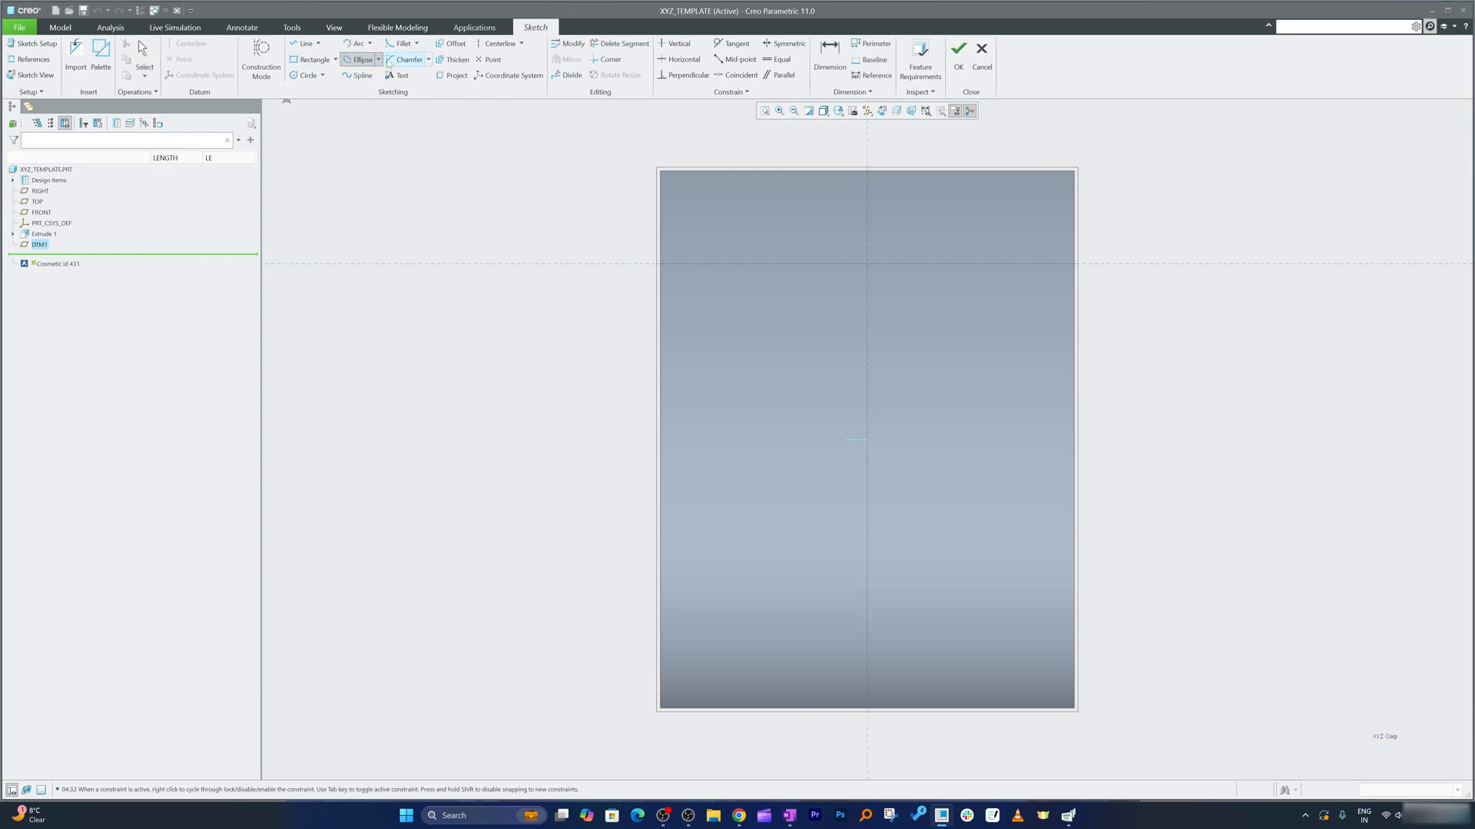
click(378, 59)
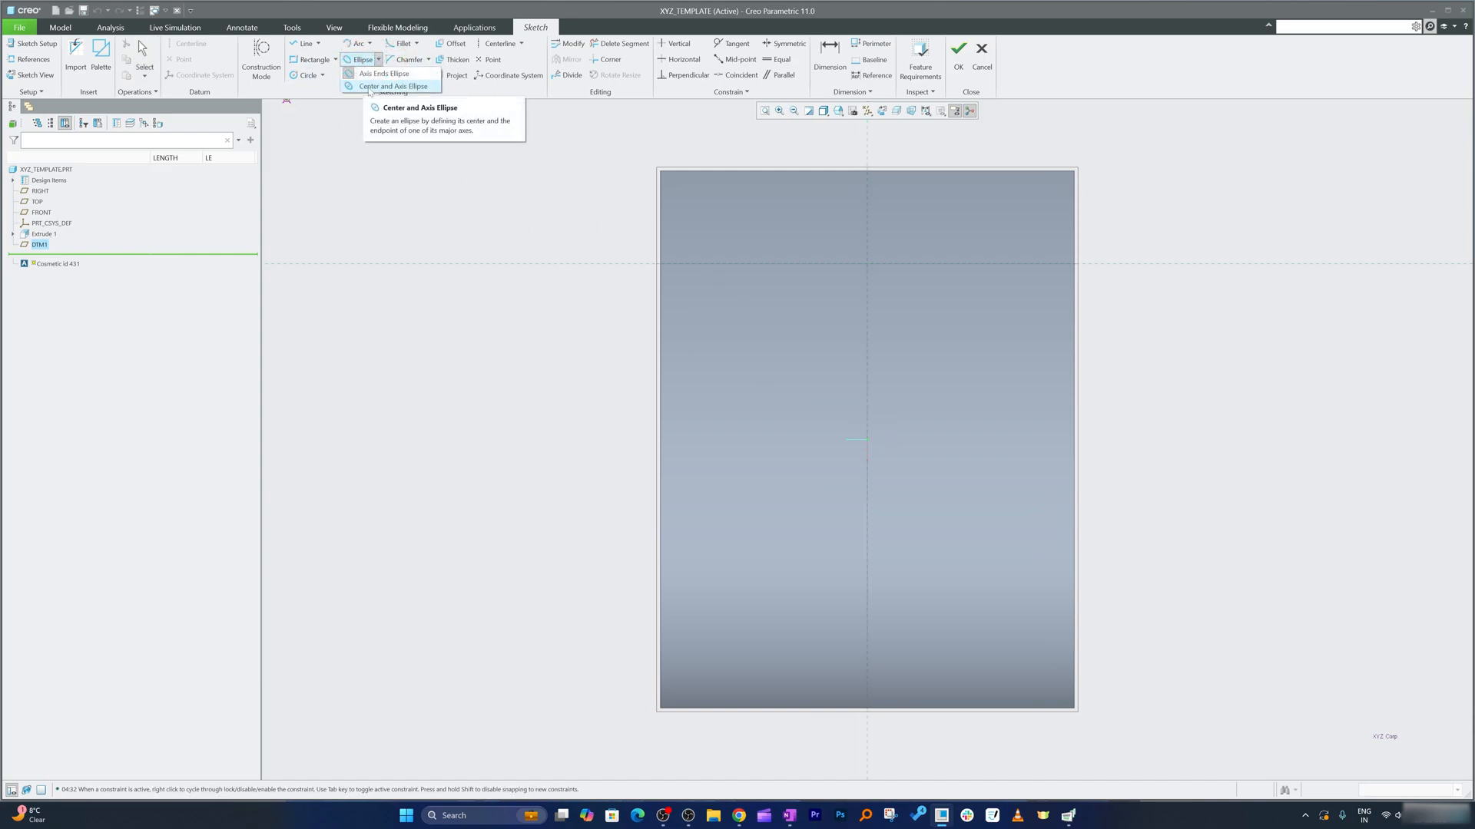
click(392, 86)
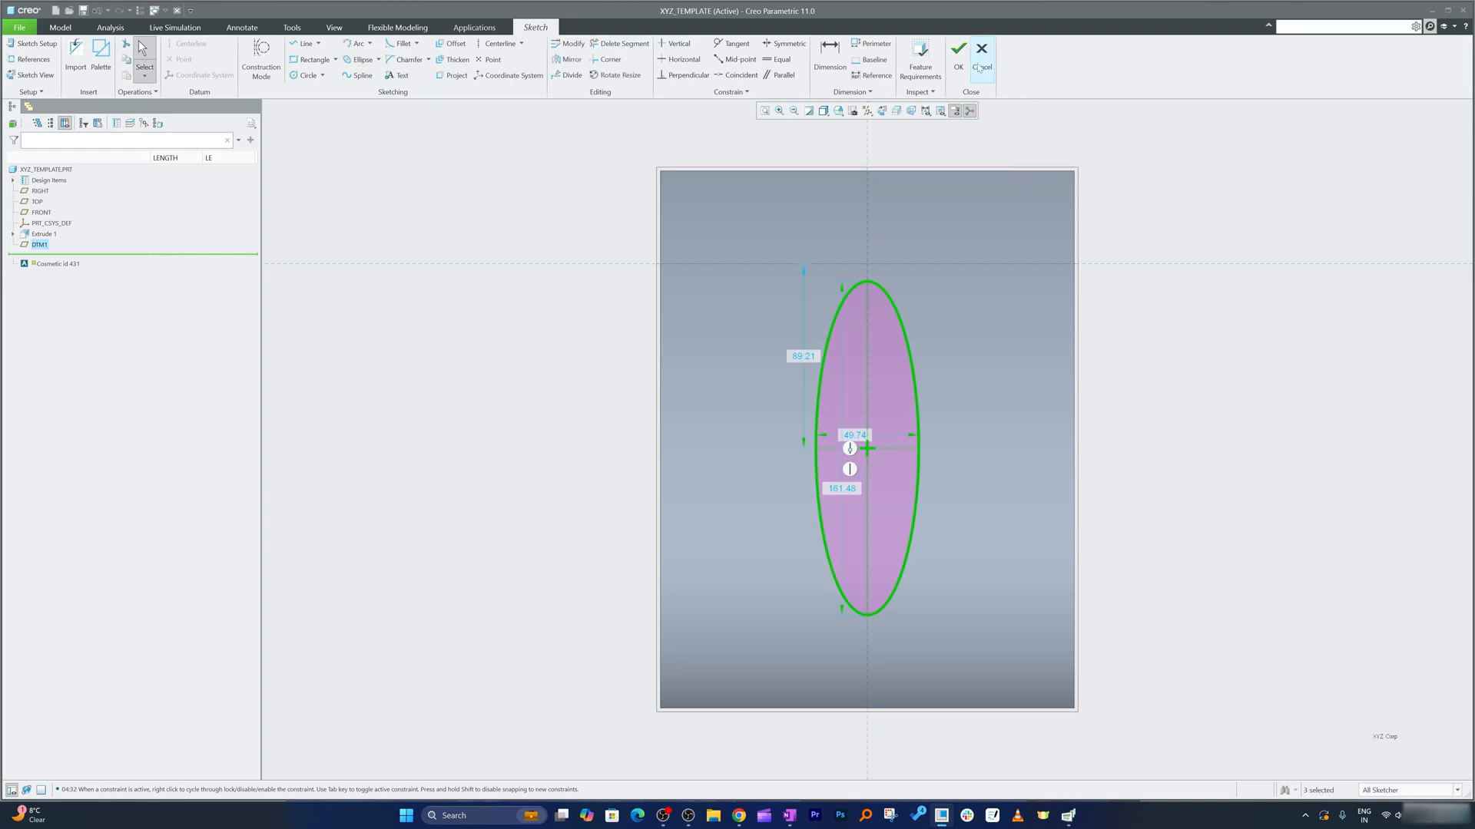
click(958, 50)
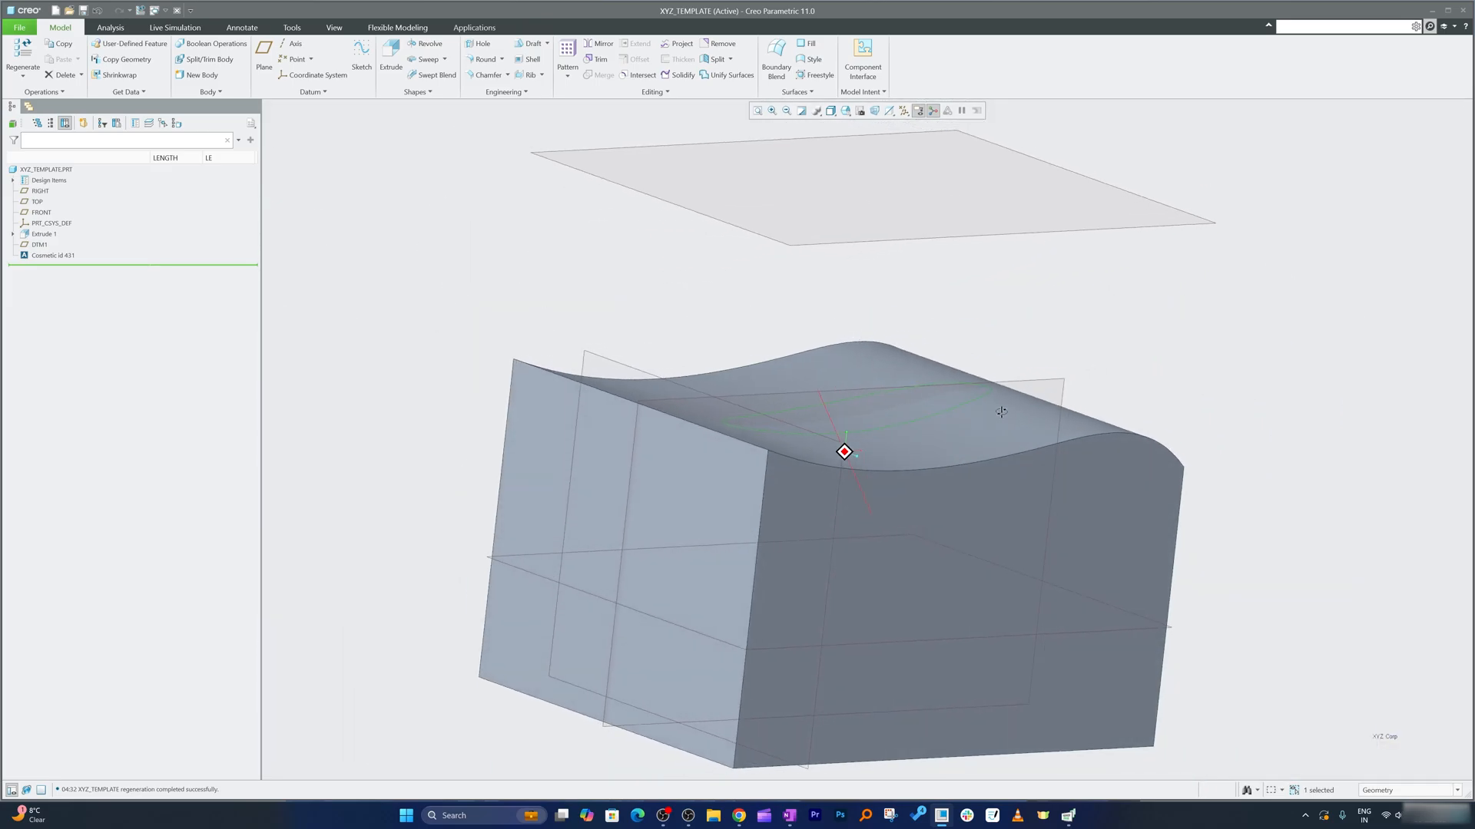
- Hide datum plane display, leaving the elliptical groove outline on the curved top
drag(1001, 412, 843, 432)
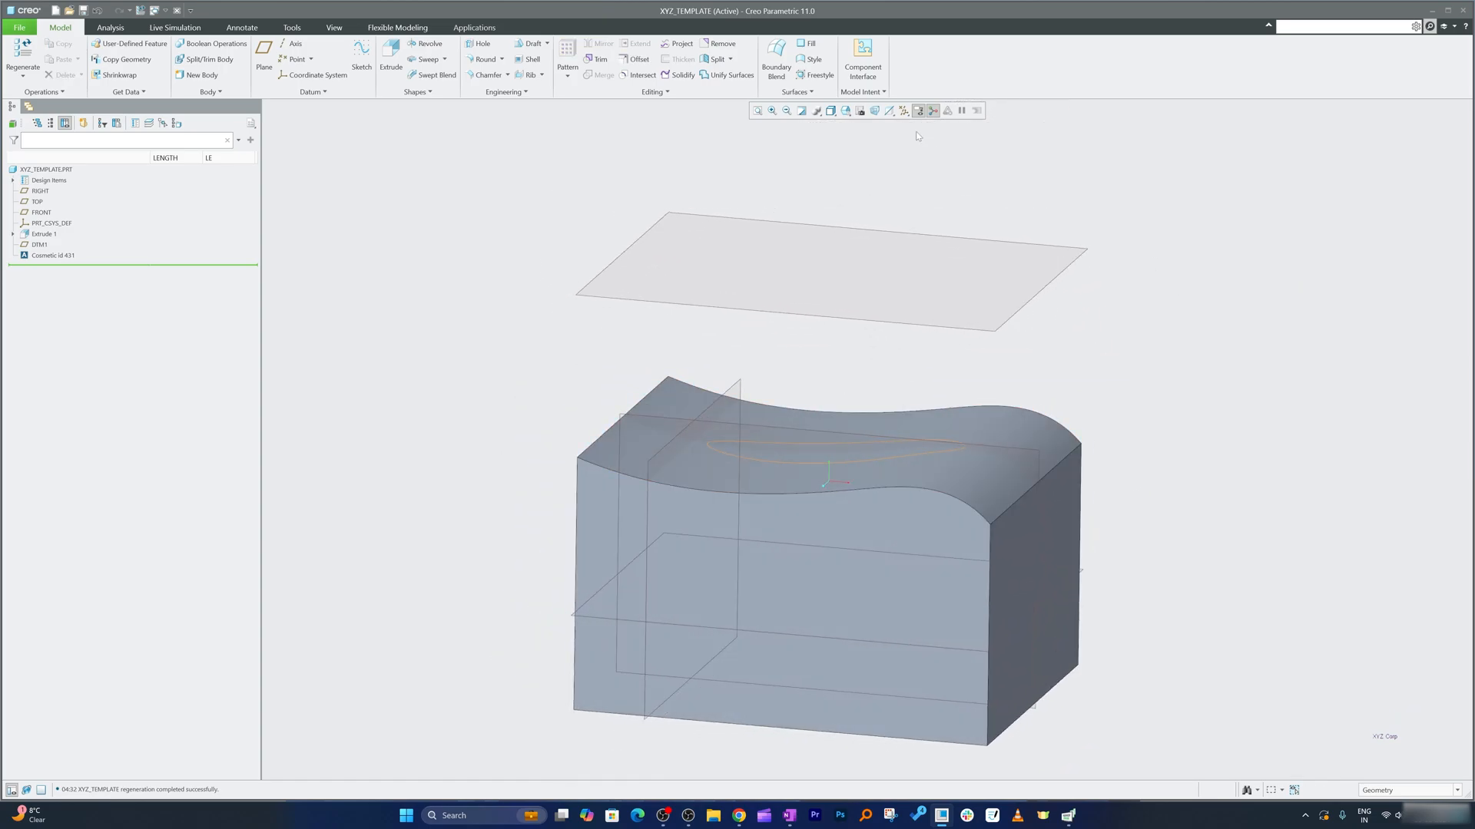
click(901, 110)
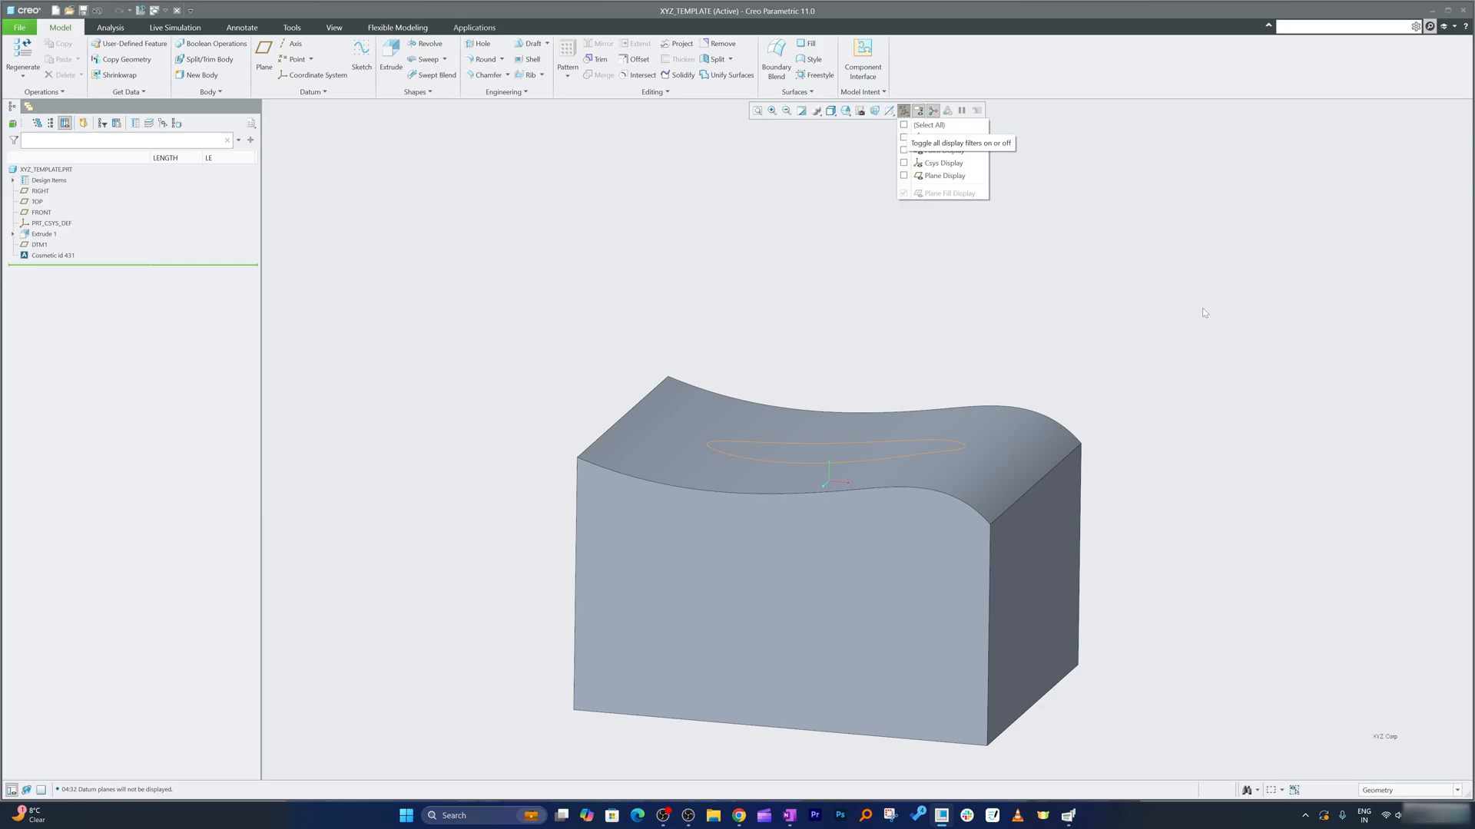